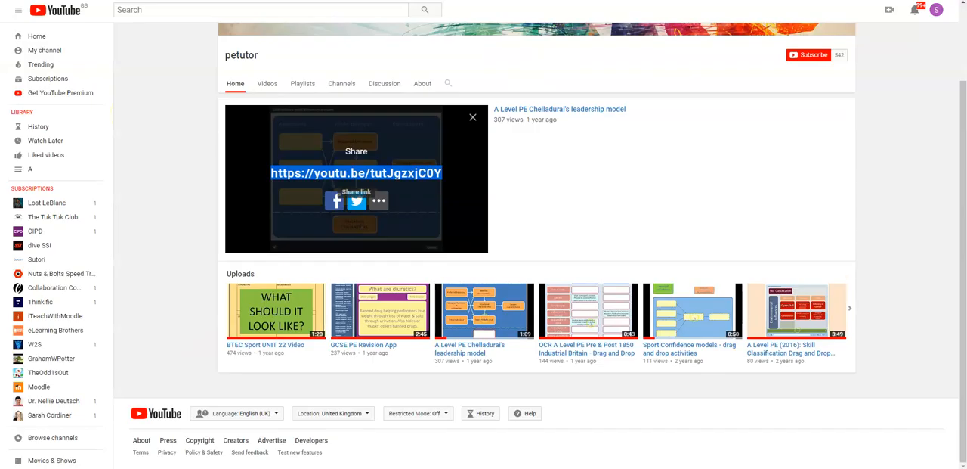
Copy the youtu.be share link of the Chelladurai's leadership model video from its Share panel
left_click(473, 118)
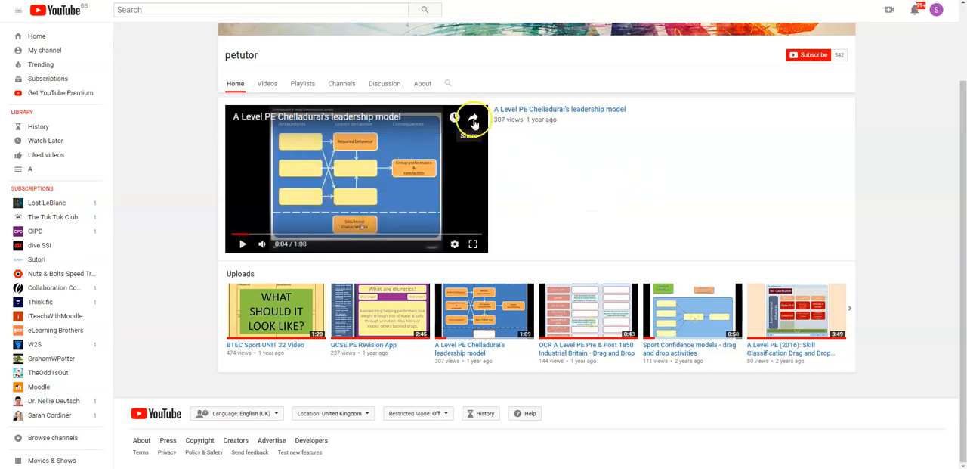
left_click(472, 120)
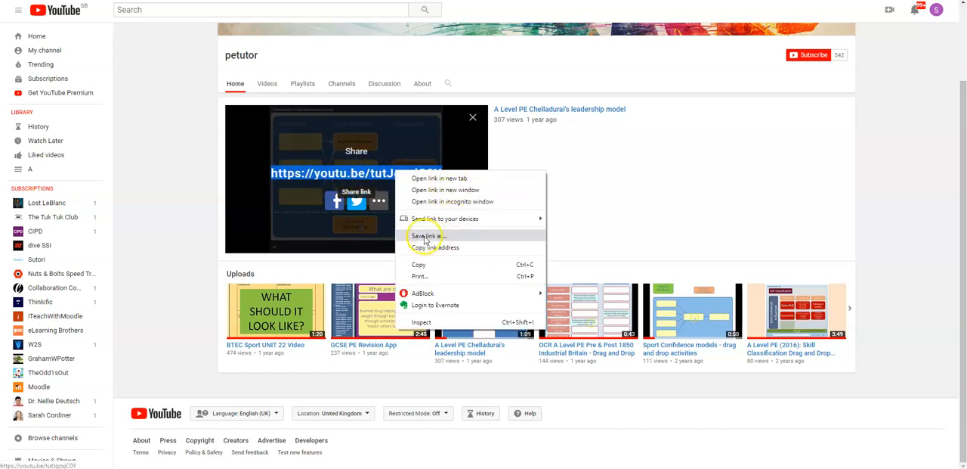
mouse_move(445, 248)
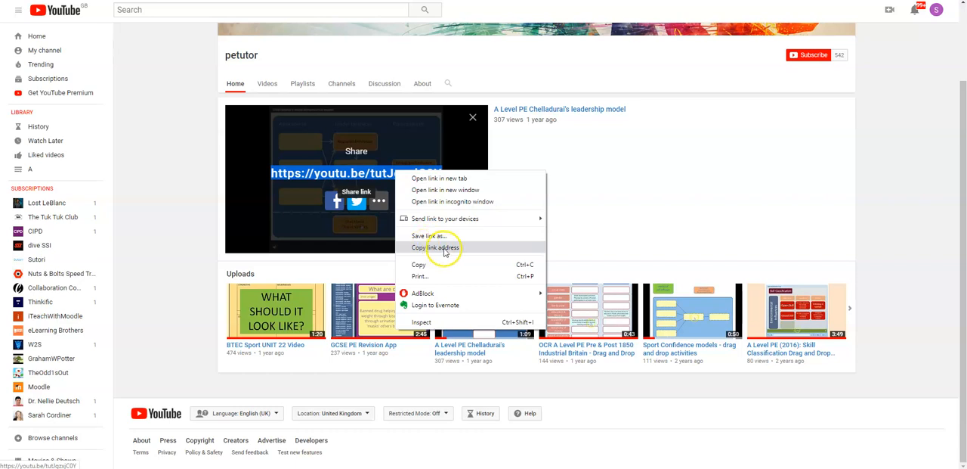
left_click(435, 248)
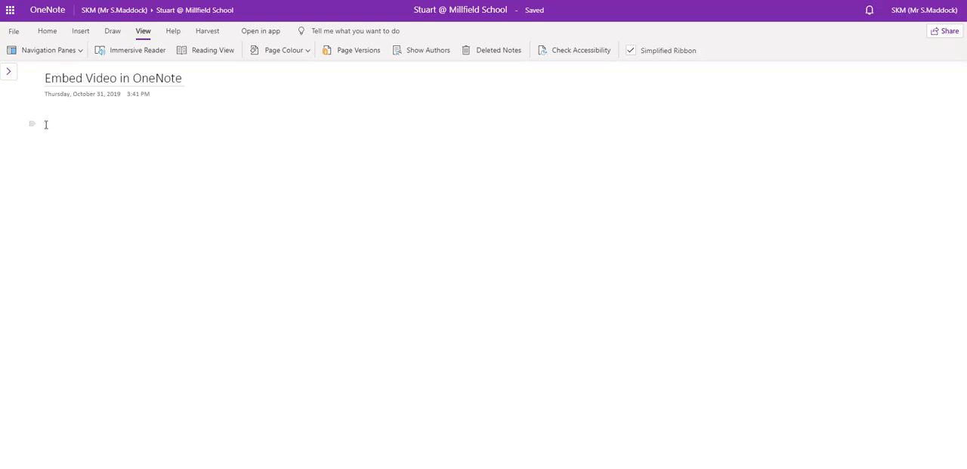
right_click(45, 124)
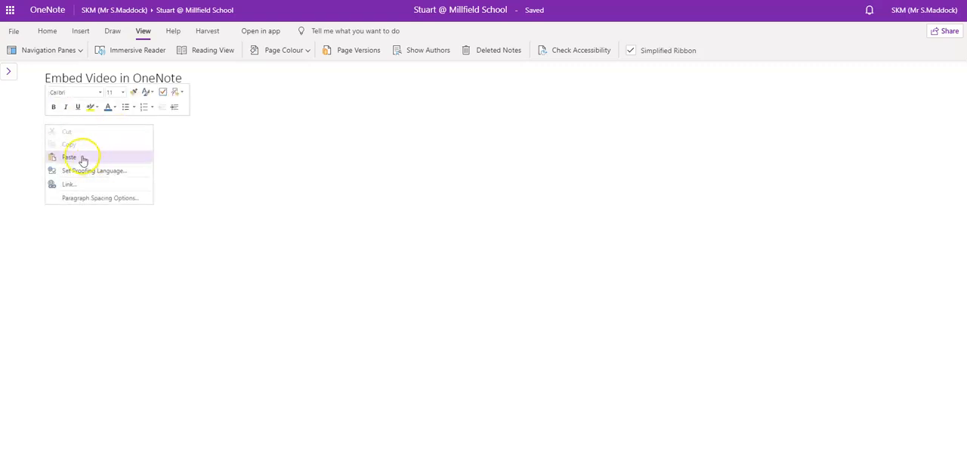
left_click(70, 157)
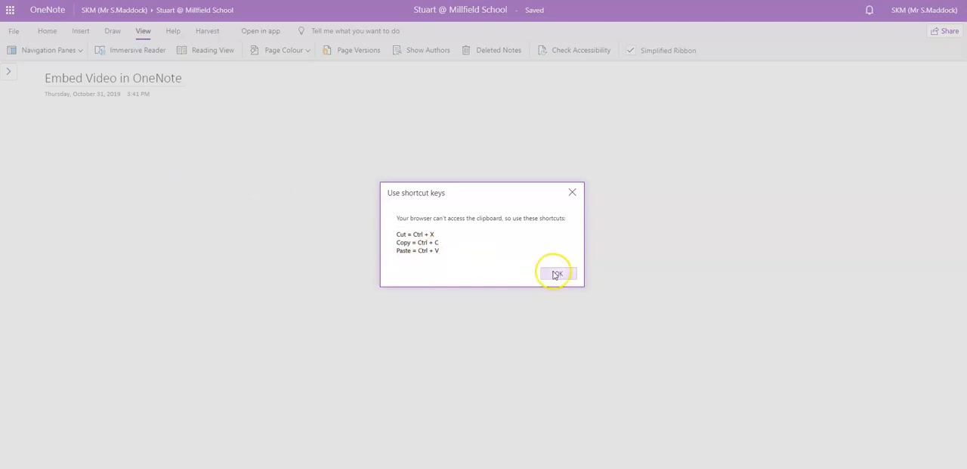
left_click(556, 274)
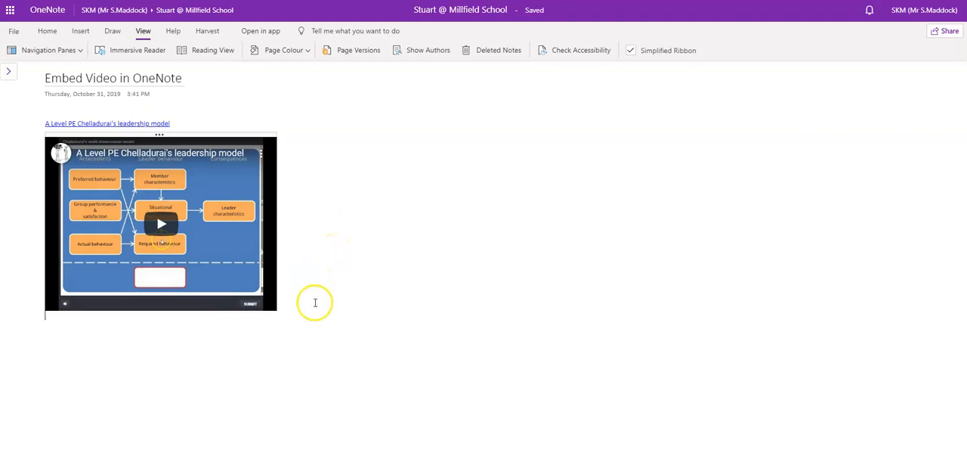
Play the embedded video briefly on the page to confirm it works, then pause it
left_click(160, 223)
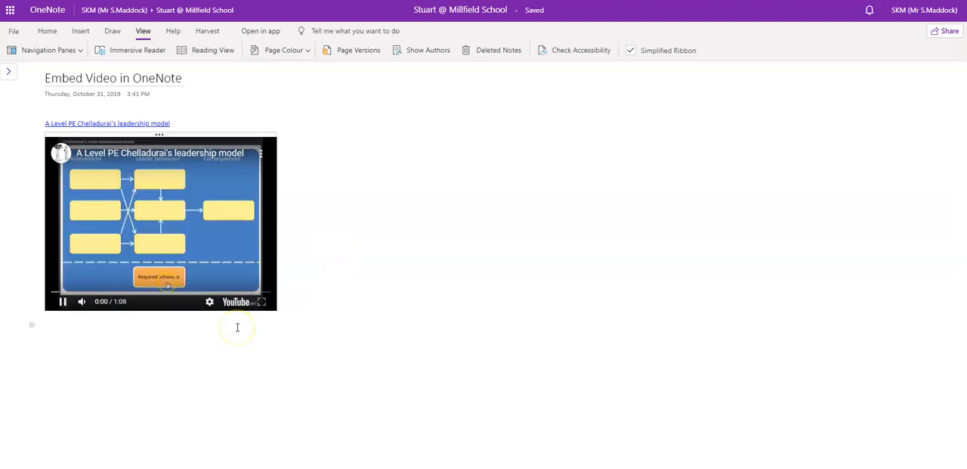
left_click(63, 300)
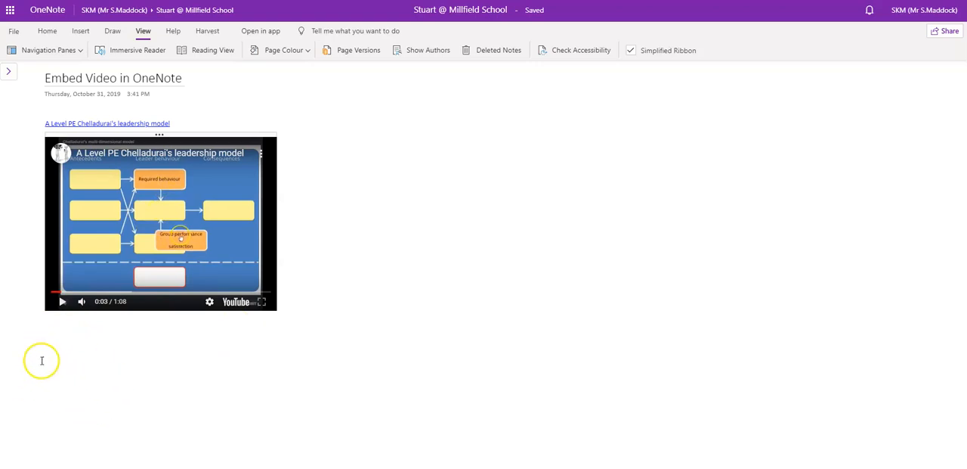
Create a new empty note container on the page beneath the embedded video
left_click(42, 361)
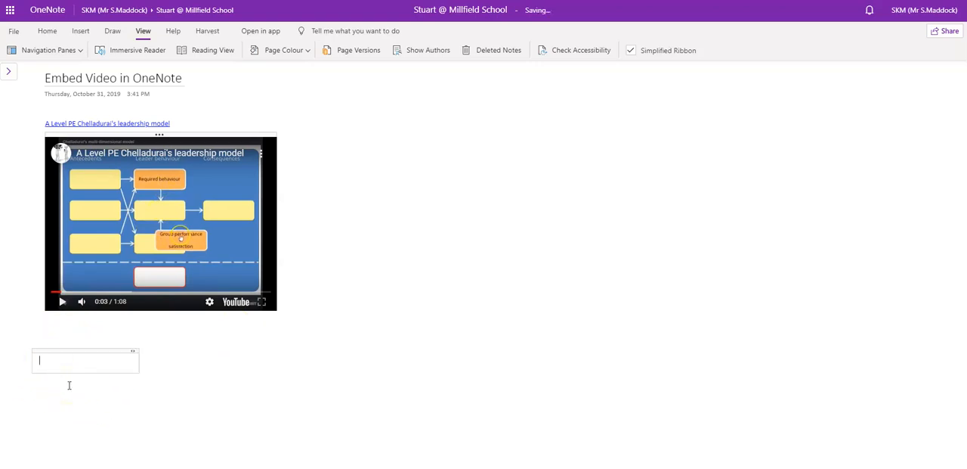